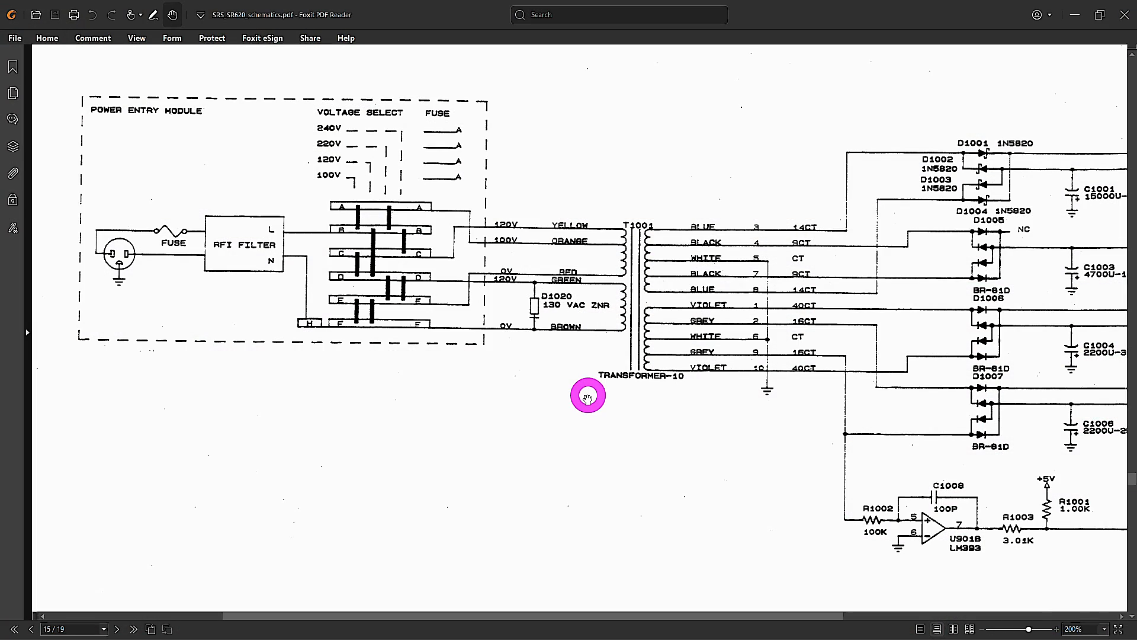
mouse_move(582, 423)
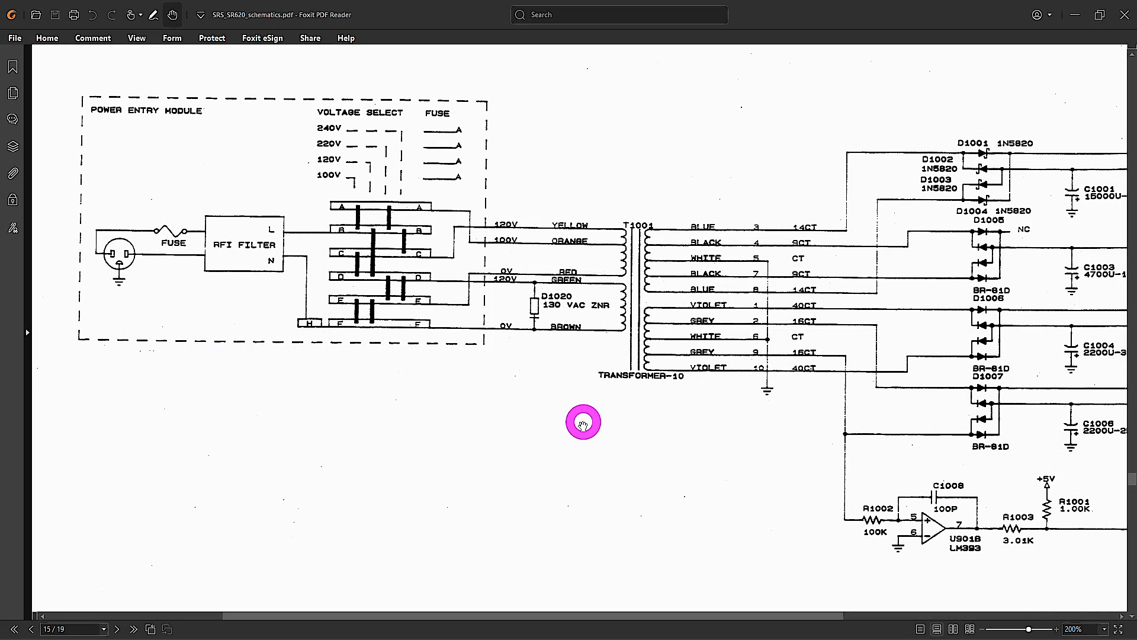
mouse_move(445, 322)
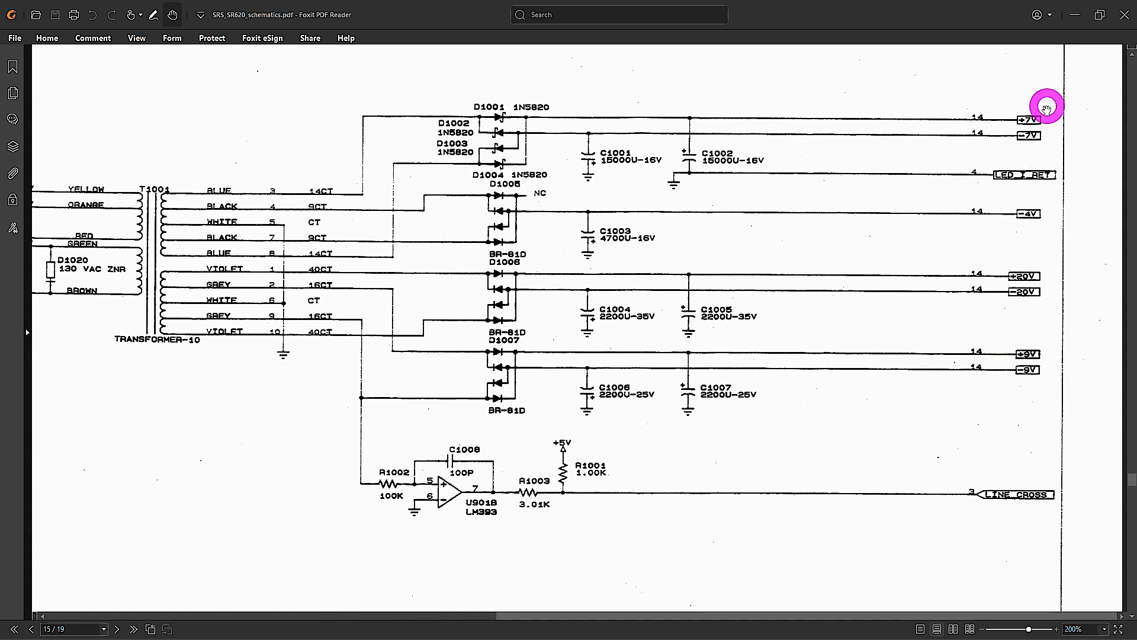
mouse_move(1038, 379)
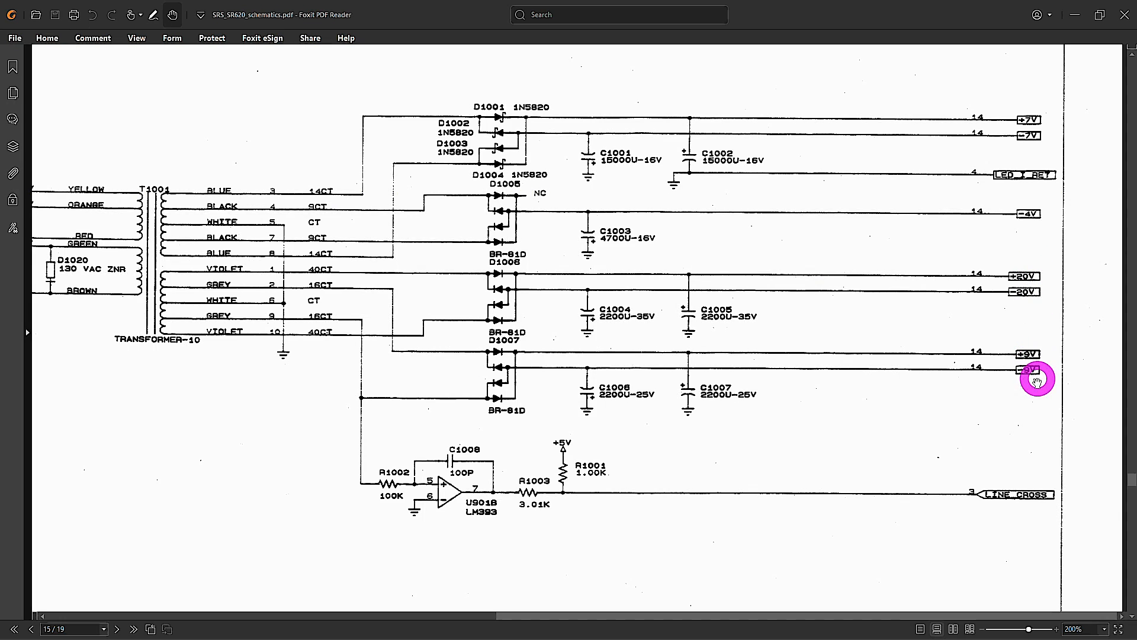
mouse_move(995, 229)
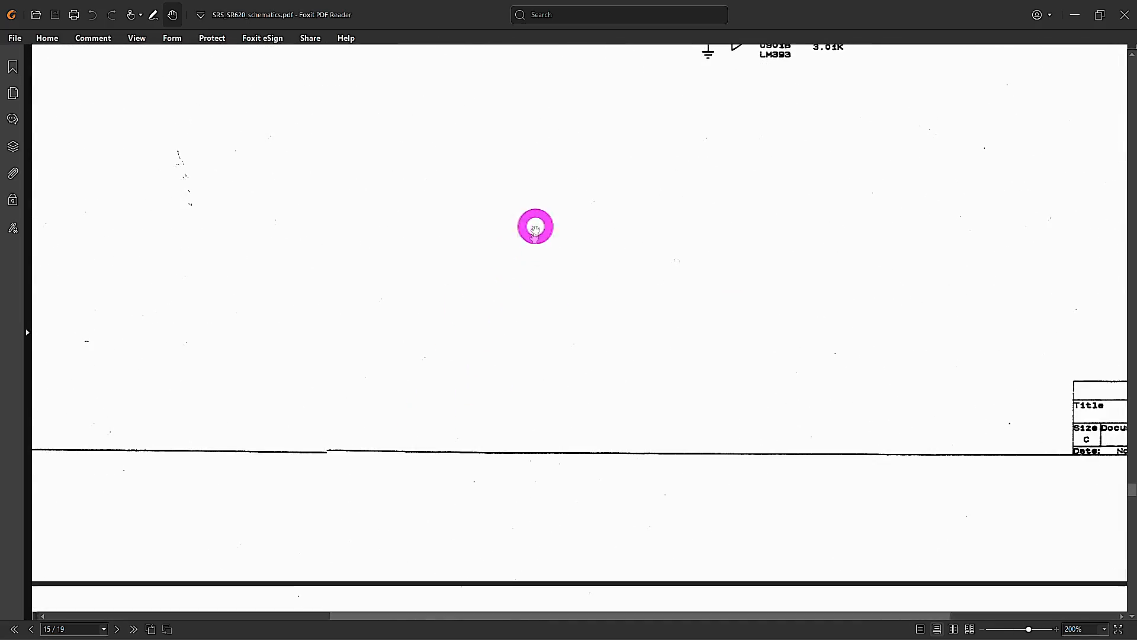
- Scroll down page 16 to the +7V line and the U902A op-amp
scroll("down", 3)
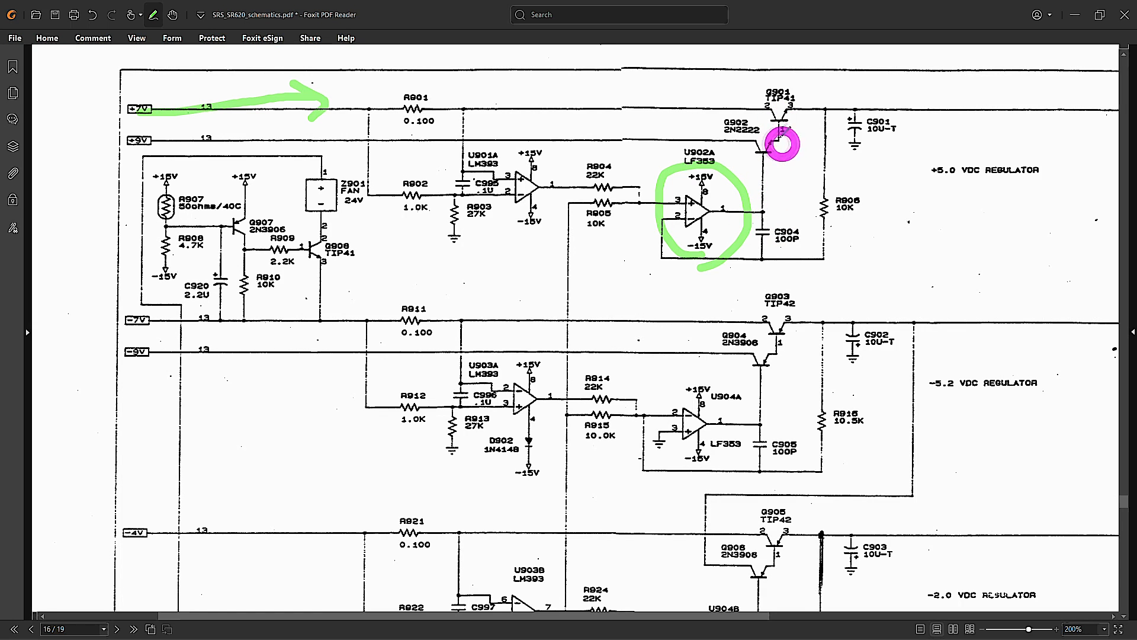
- Trace the green feedback line from R906 down and left to the circled U902A
left_click_drag(782, 145, 826, 208)
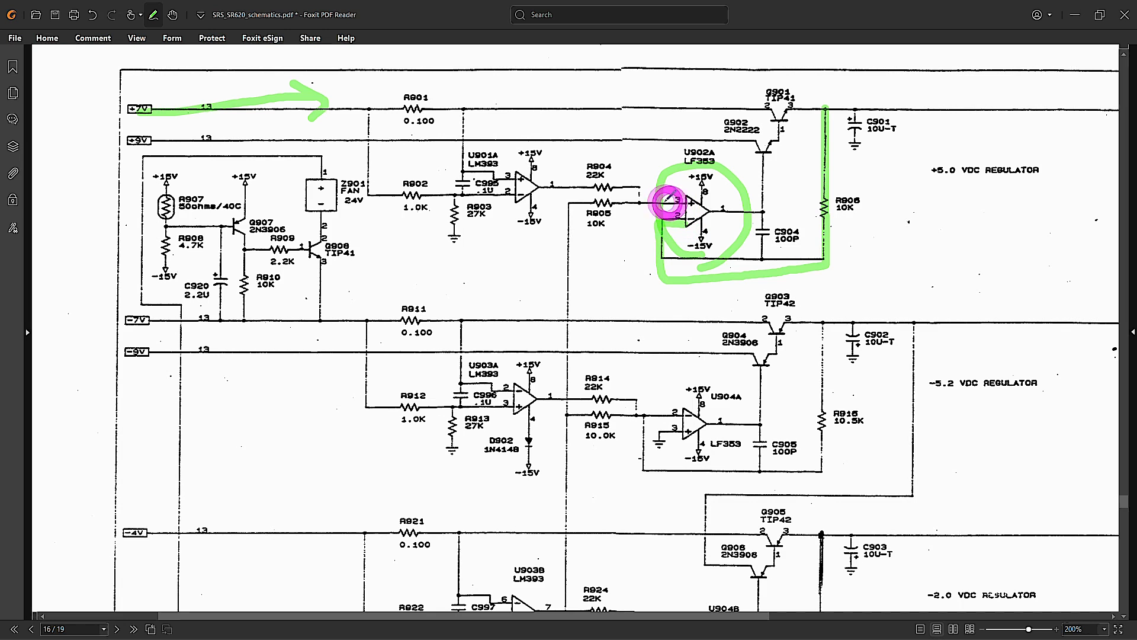
left_click_drag(667, 203, 569, 359)
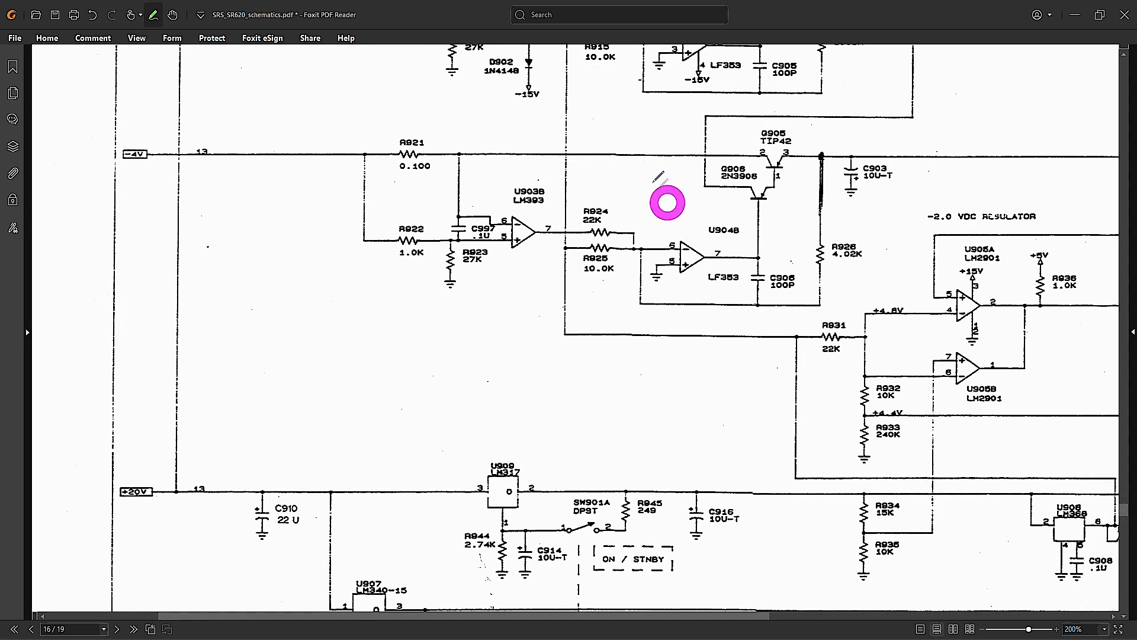
left_click_drag(566, 69, 827, 482)
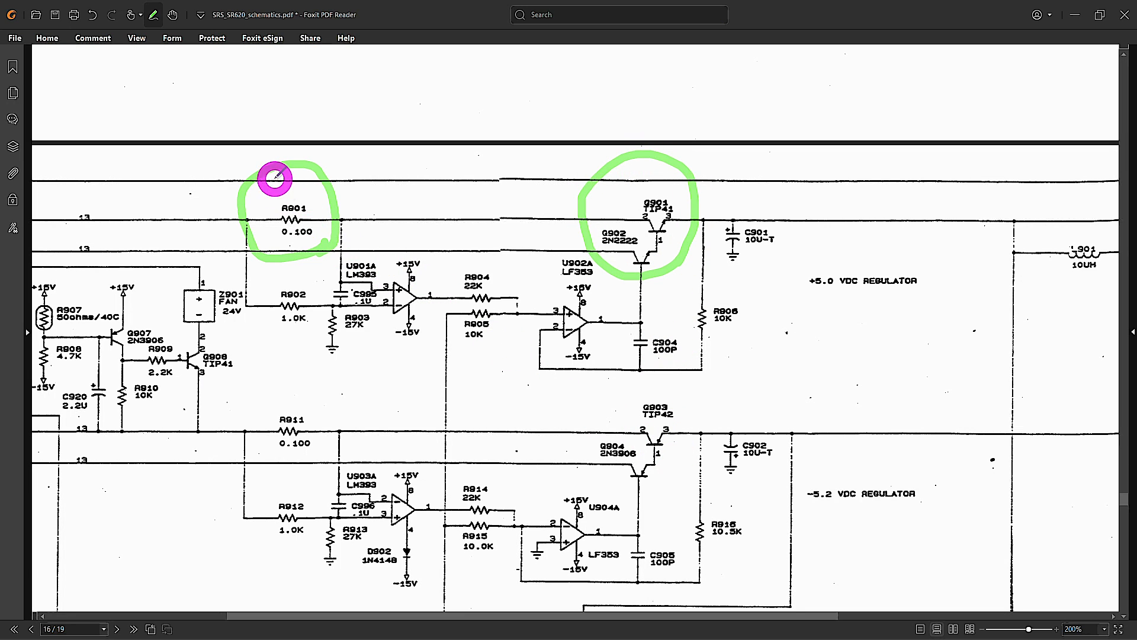
mouse_move(598, 621)
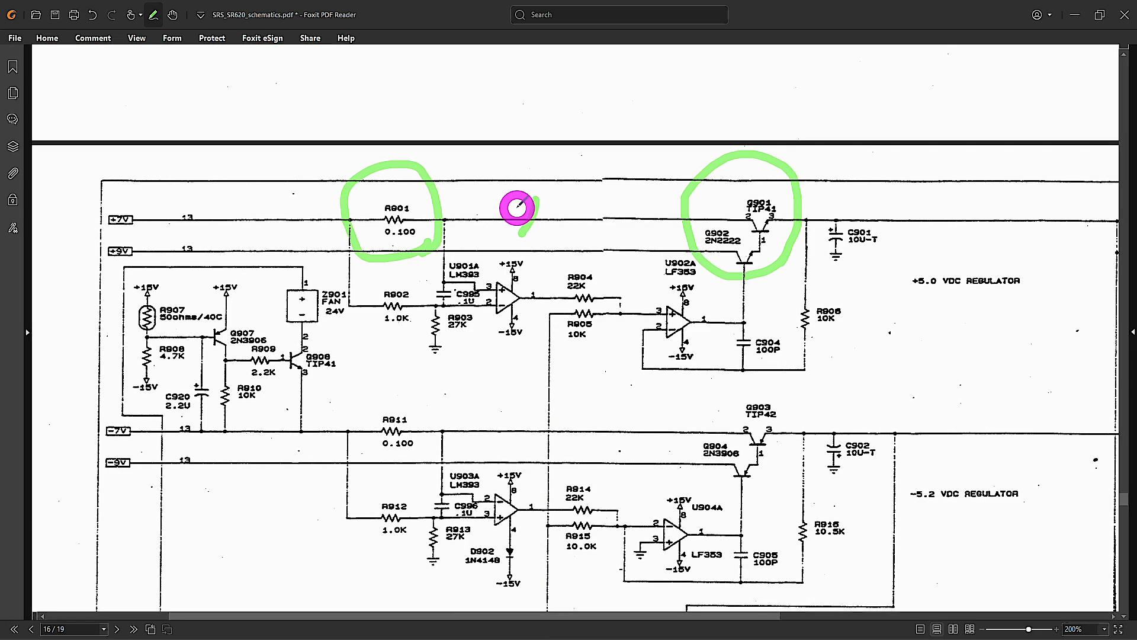
- Mark an X on the +7V line after R901, then scroll the page right
left_click_drag(517, 208, 757, 177)
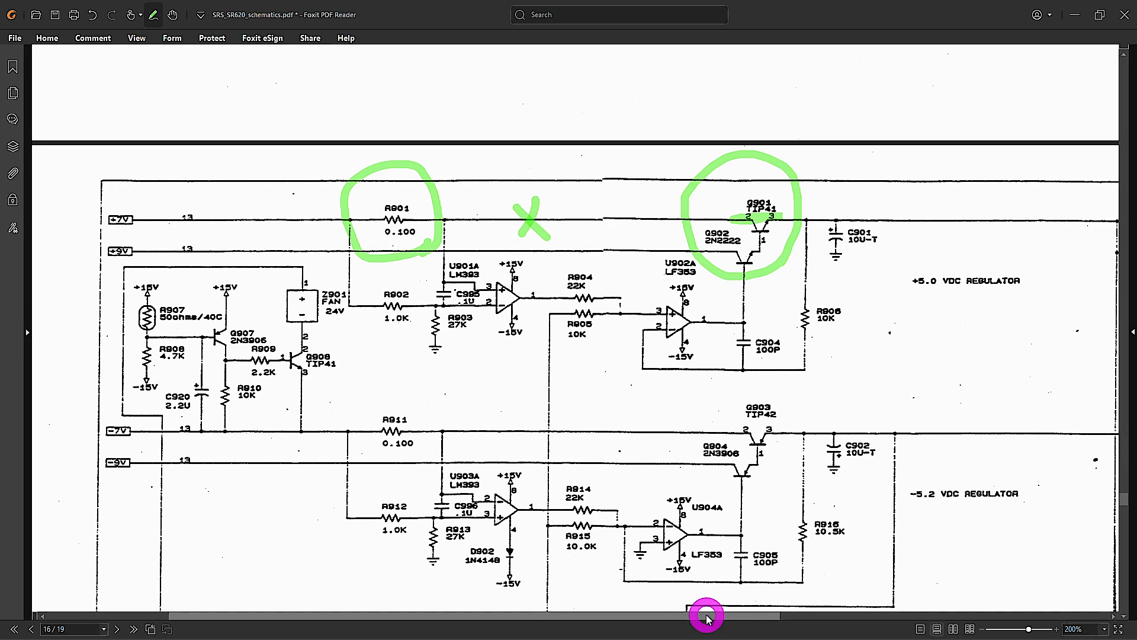
left_click_drag(705, 615, 1057, 598)
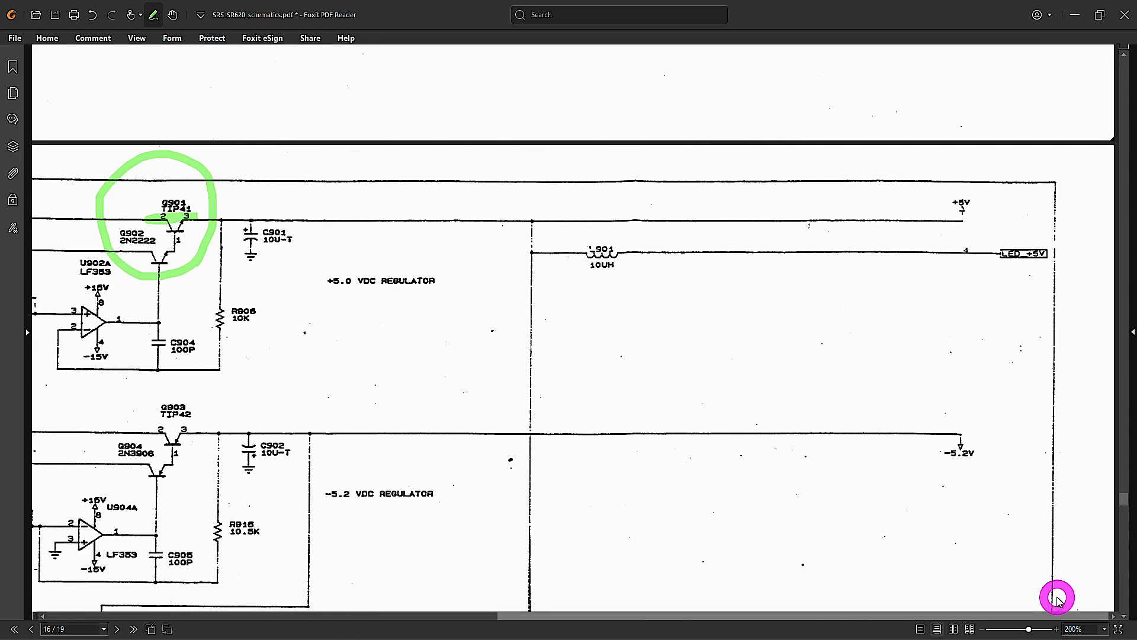
mouse_move(1057, 597)
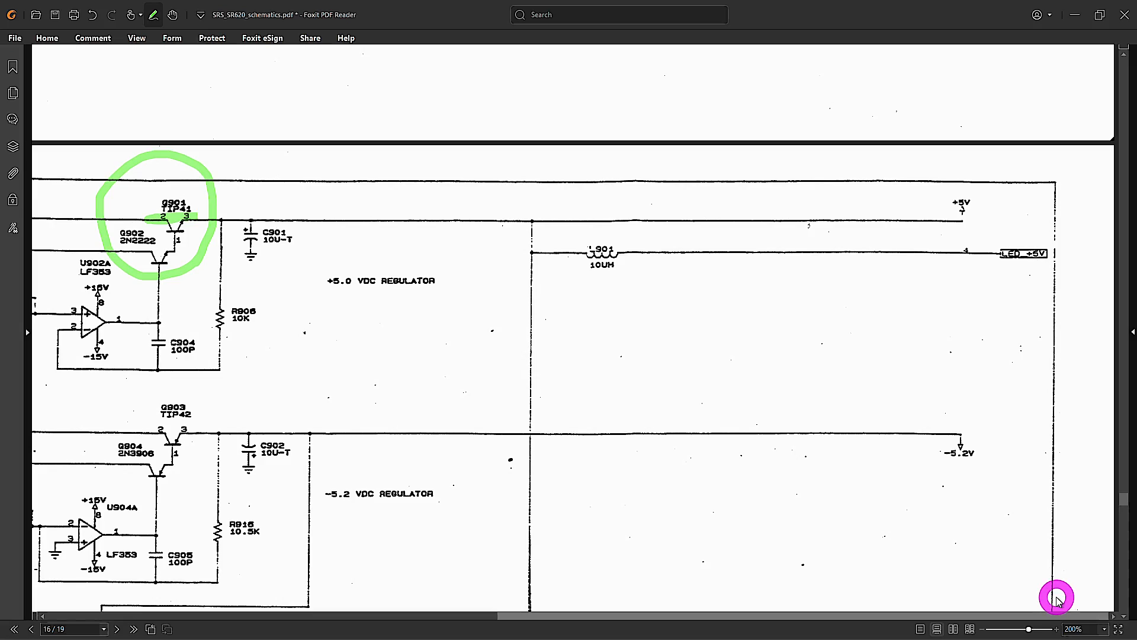